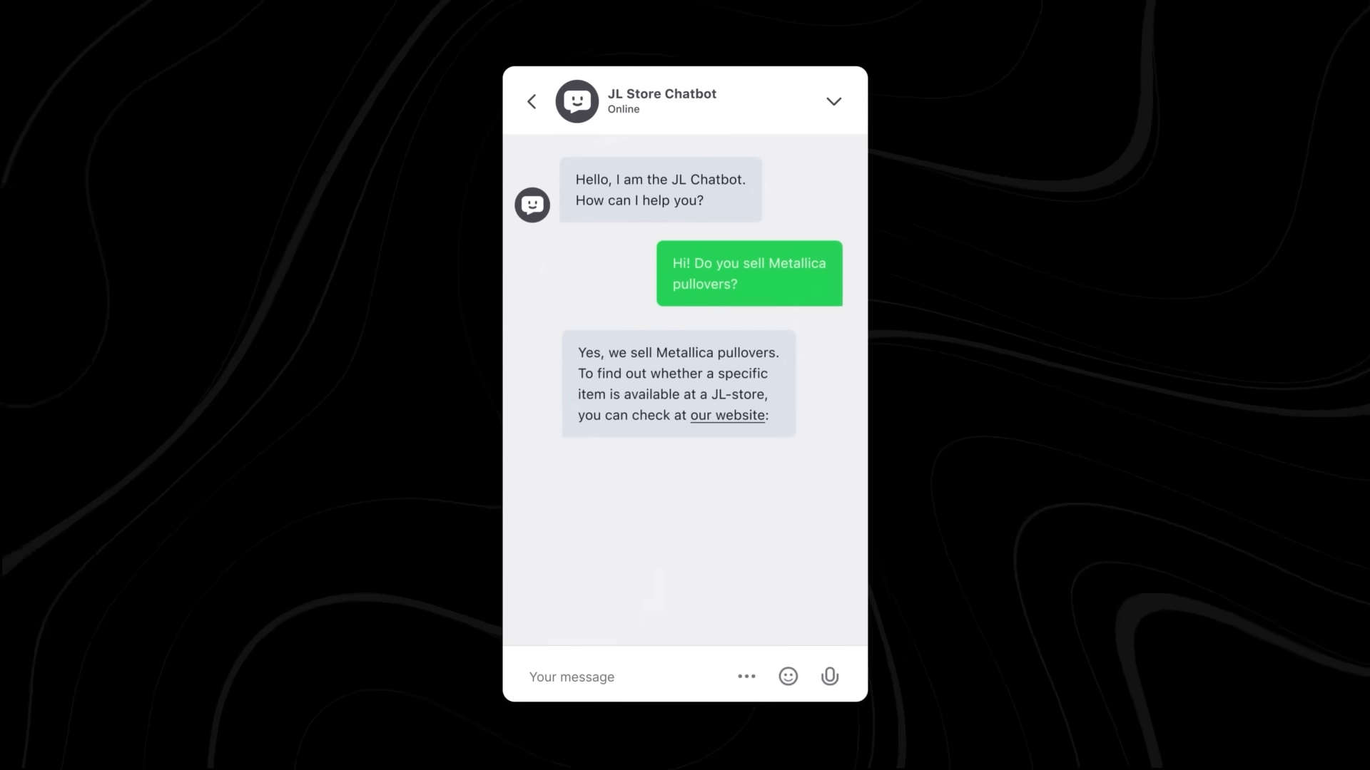
Step: Advance the chat to the store link card, fit question and pullover sizing chart reply
click(726, 415)
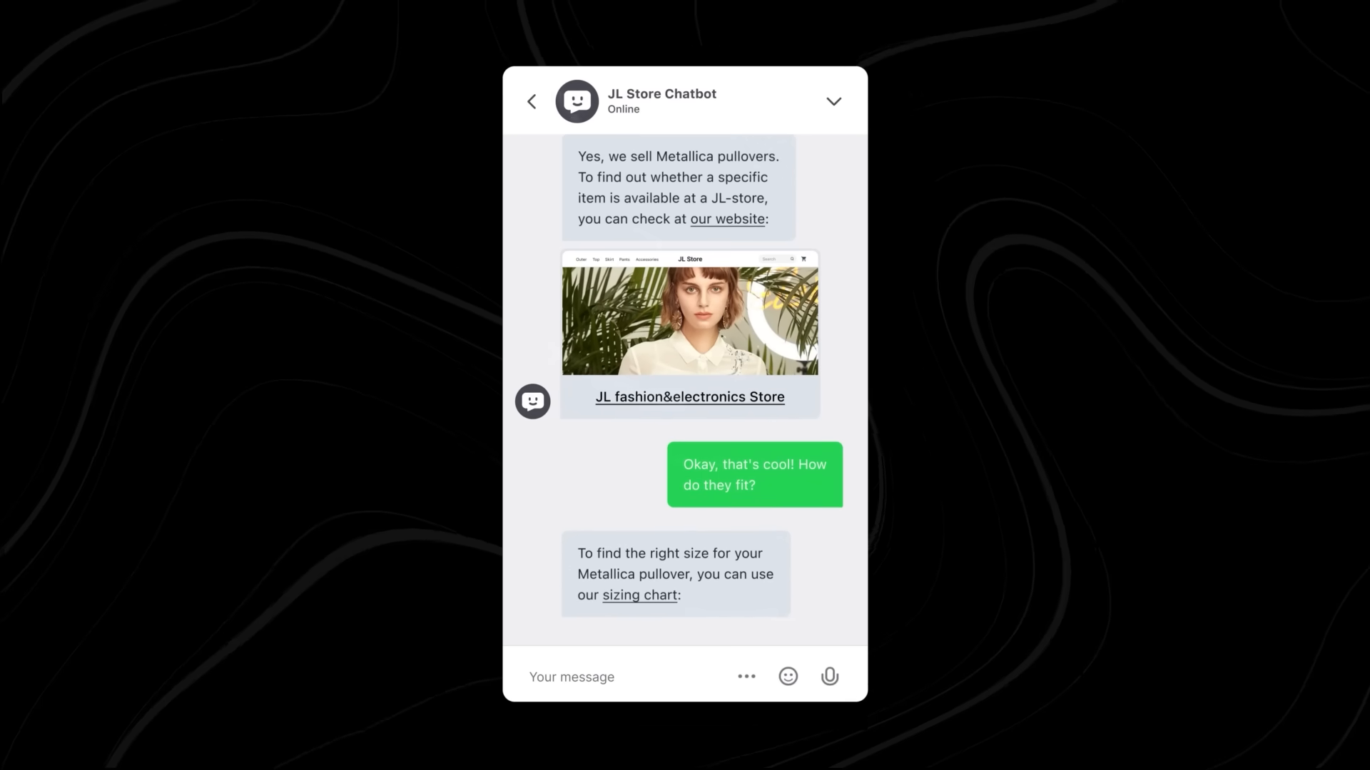
scroll(down, 3)
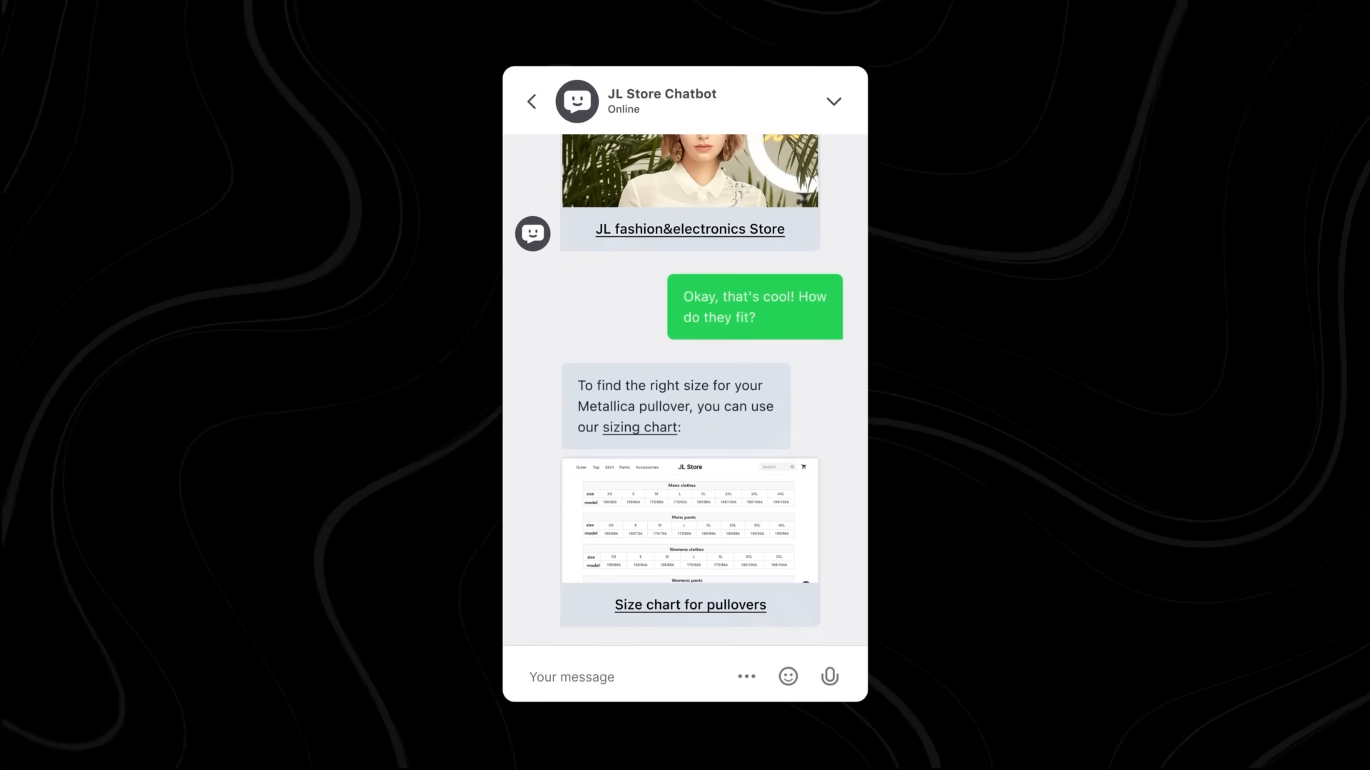